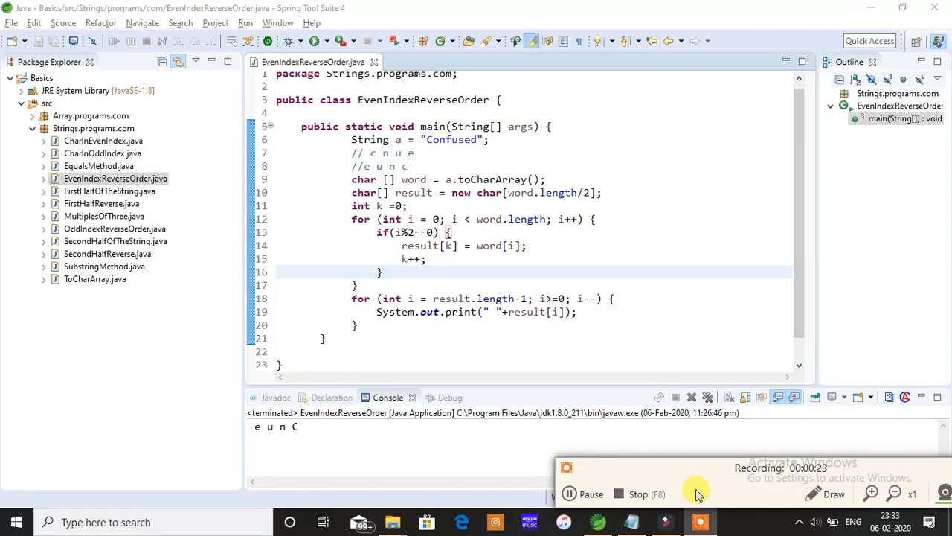
{"action": "mouse_move", "coordinate": [79, 116]}
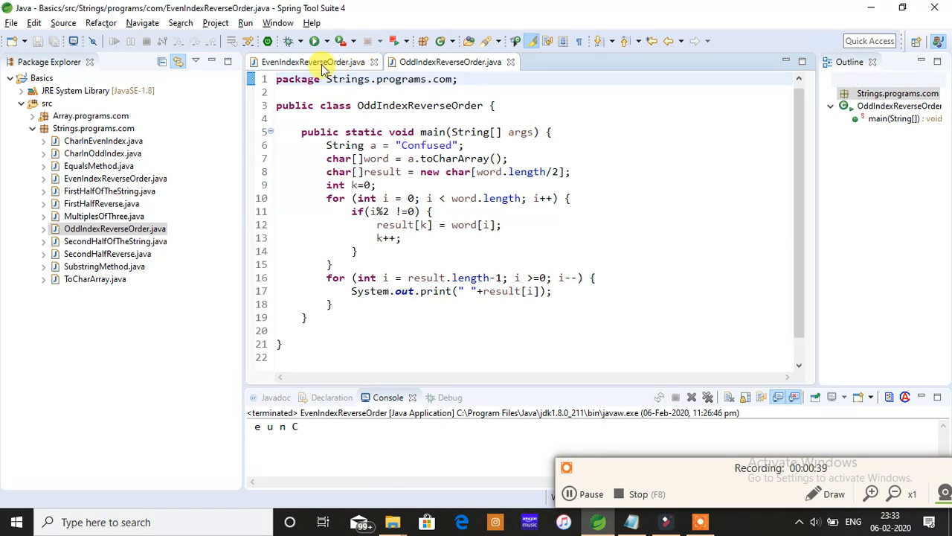
Step: Review EvenIndexReverseOrder's even-index block, then switch to OddIndexReverseOrder.java
{"action": "left_click", "coordinate": [309, 62]}
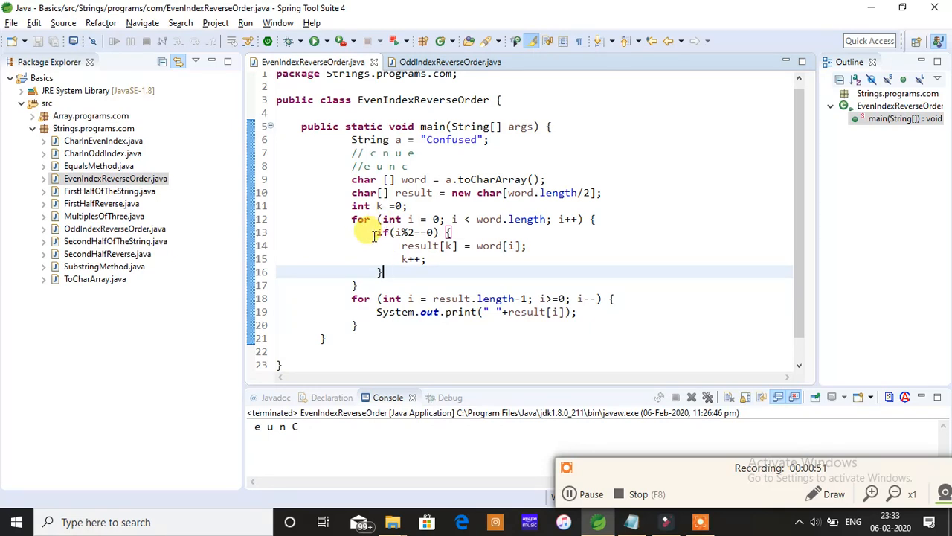
{"action": "left_click_drag", "start_coordinate": [378, 232], "coordinate": [383, 272]}
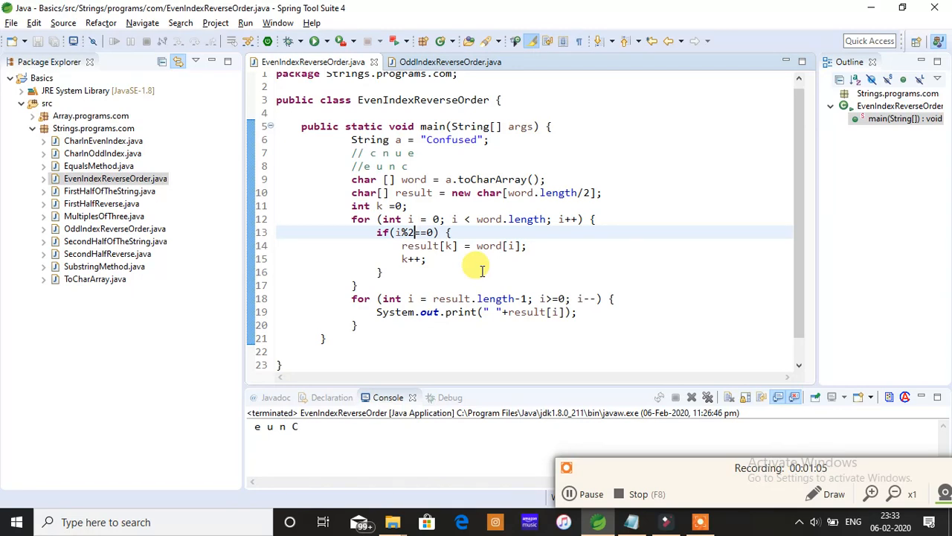
{"action": "mouse_move", "coordinate": [431, 62]}
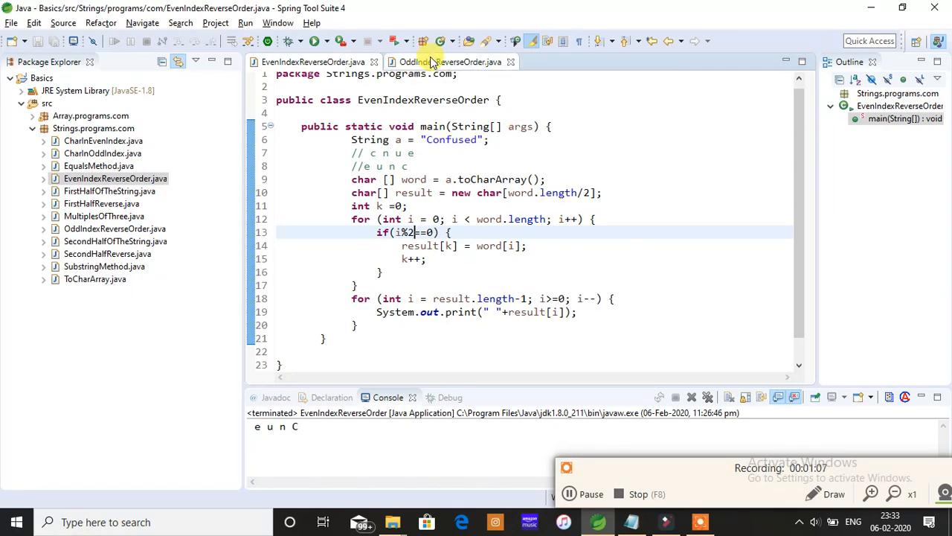
{"action": "left_click", "coordinate": [443, 62]}
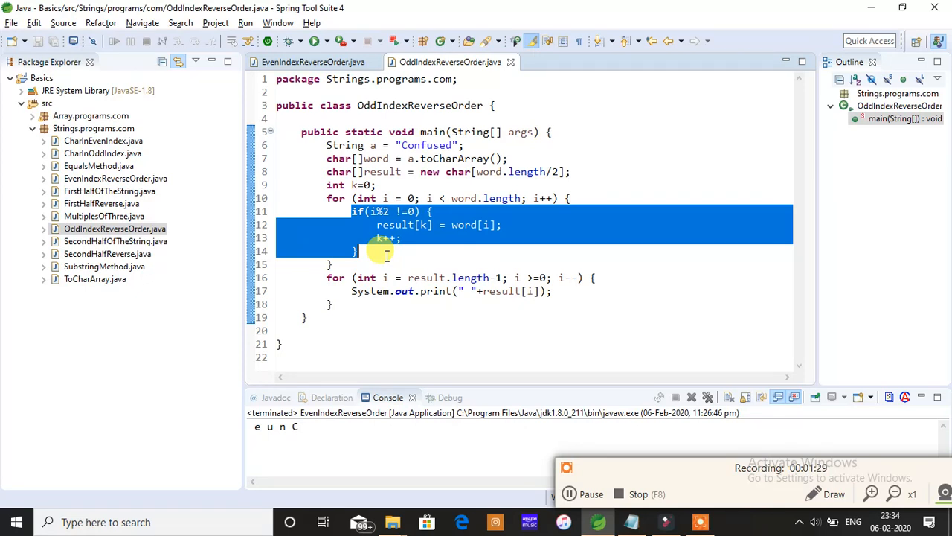
Step: Delete the old method body below the "Confused" string
{"action": "left_click", "coordinate": [320, 131]}
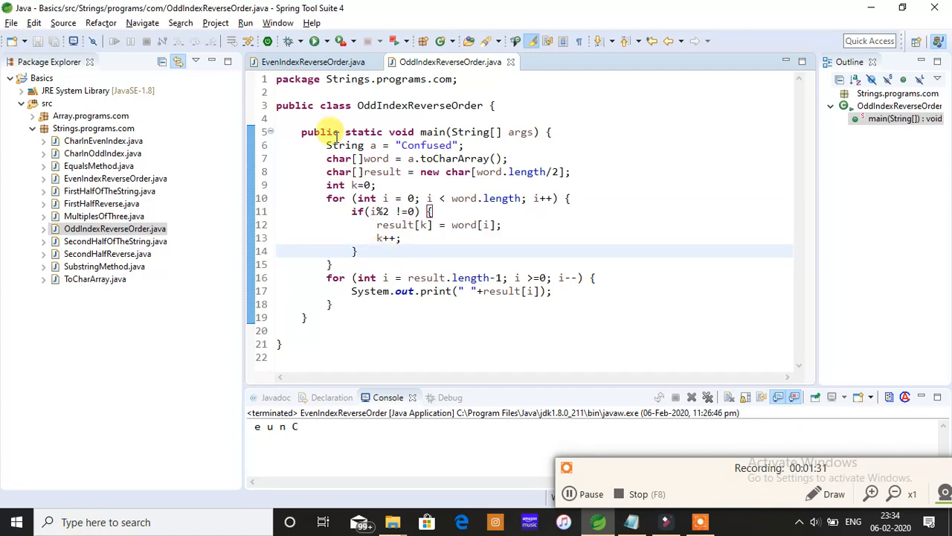
{"action": "left_click_drag", "start_coordinate": [326, 158], "coordinate": [433, 304]}
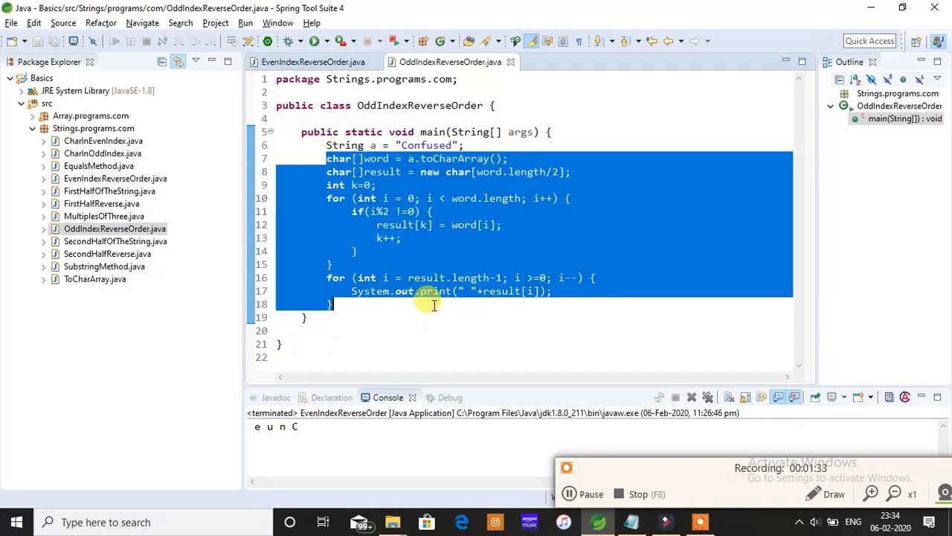
{"action": "key", "text": "Delete"}
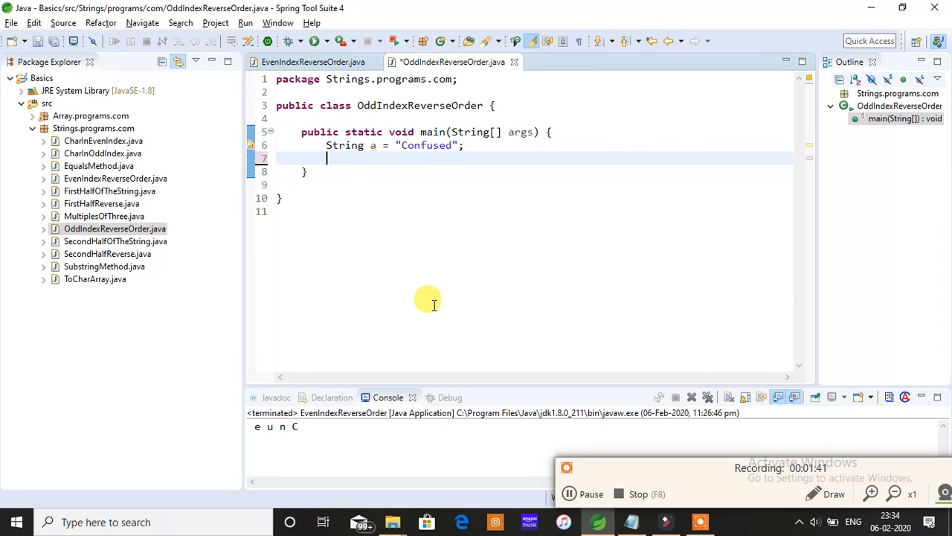
Step: Declare char[] word from the string and a for loop over word.length with an if (i%2!=0) check
{"action": "type", "text": "char ["}
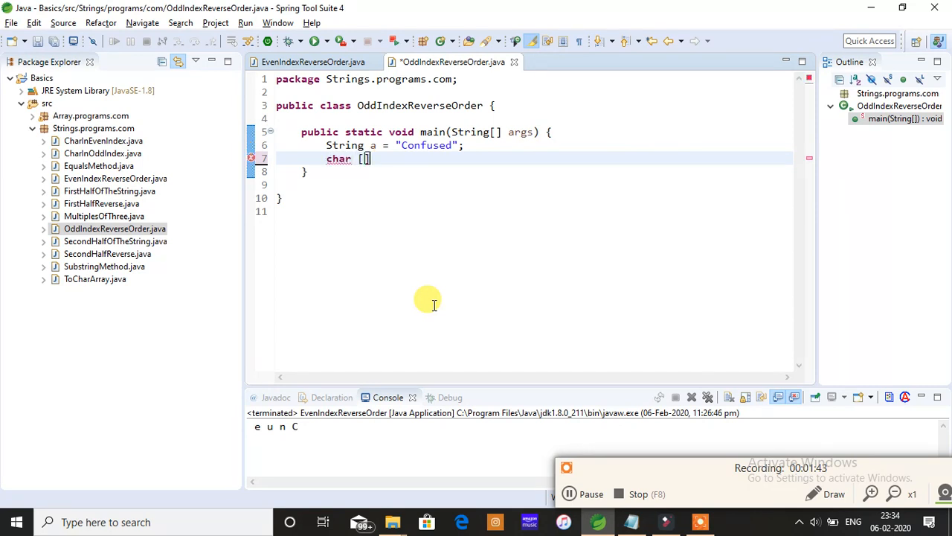
{"action": "type", "text": "word"}
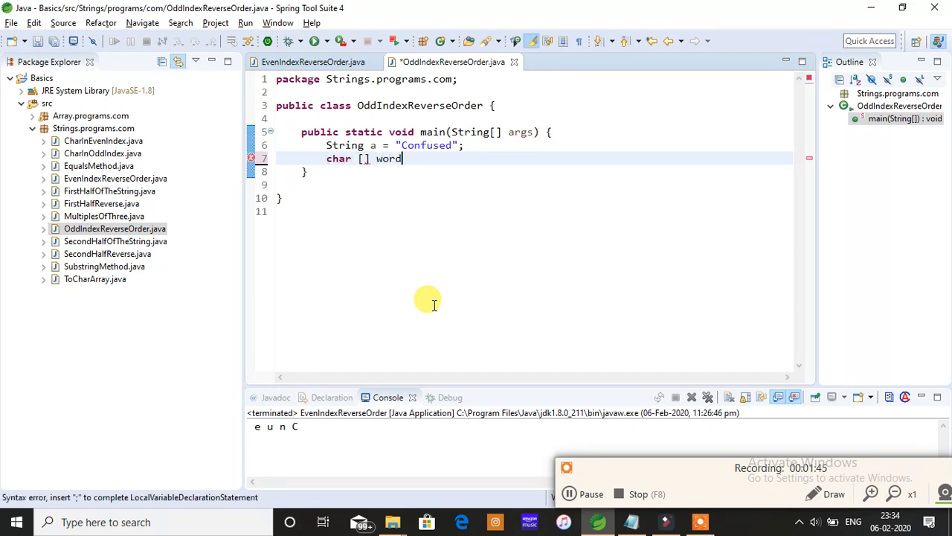
{"action": "type", "text": "= a.toCharArray();"}
{"action": "type", "text": "for"}
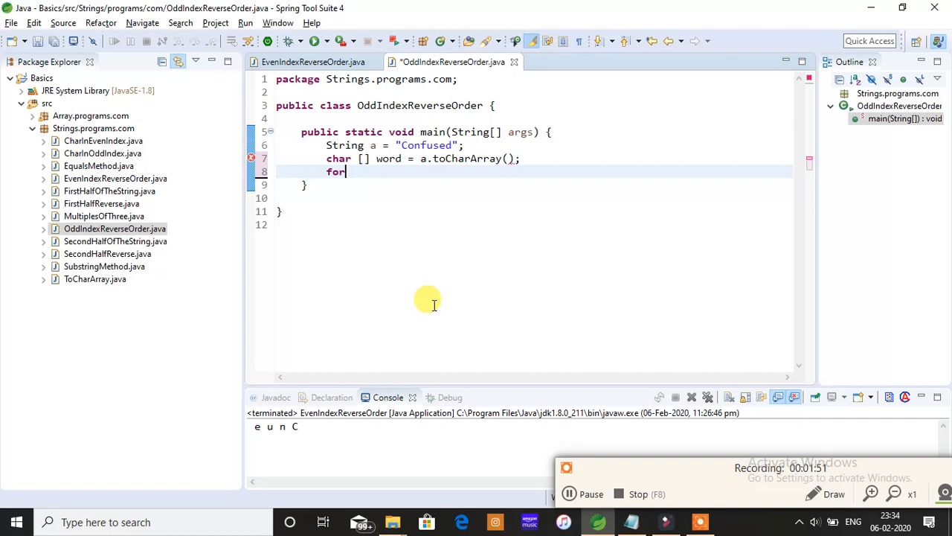
{"action": "type", "text": "(int i = 0; i < word.length; i++) {"}
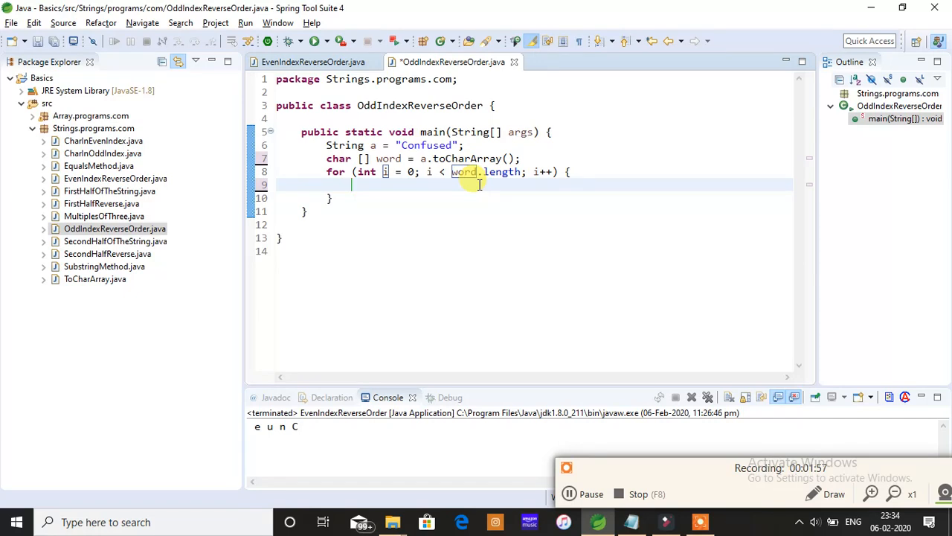
{"action": "type", "text": "if"}
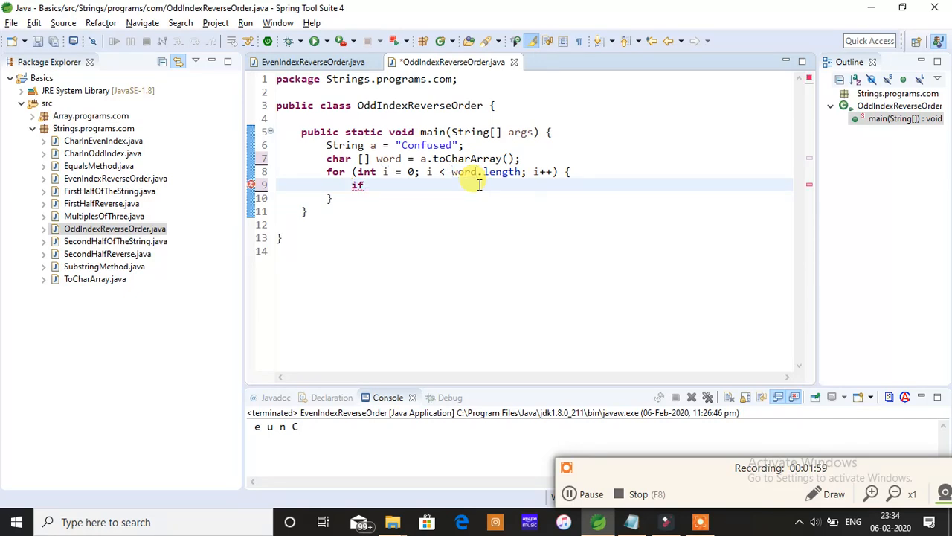
{"action": "type", "text": "(i)"}
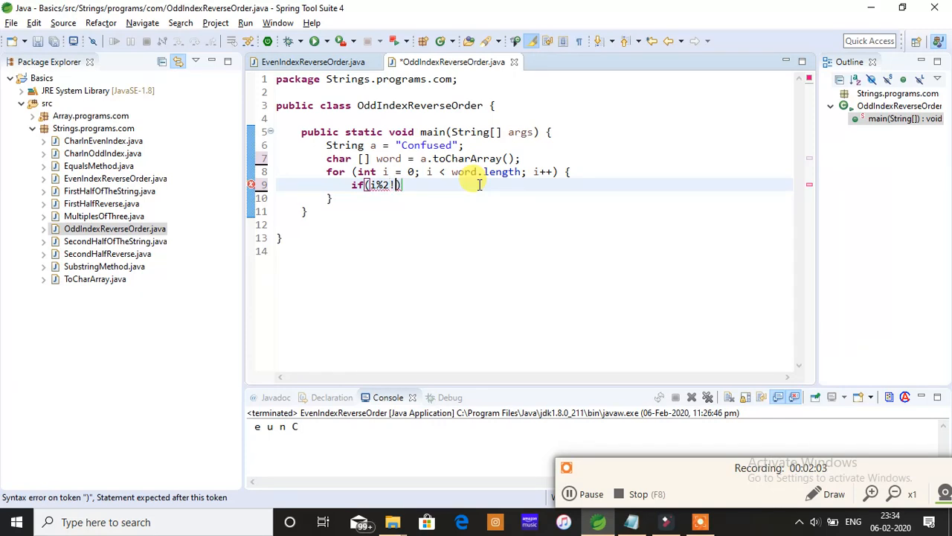
{"action": "type", "text": "="}
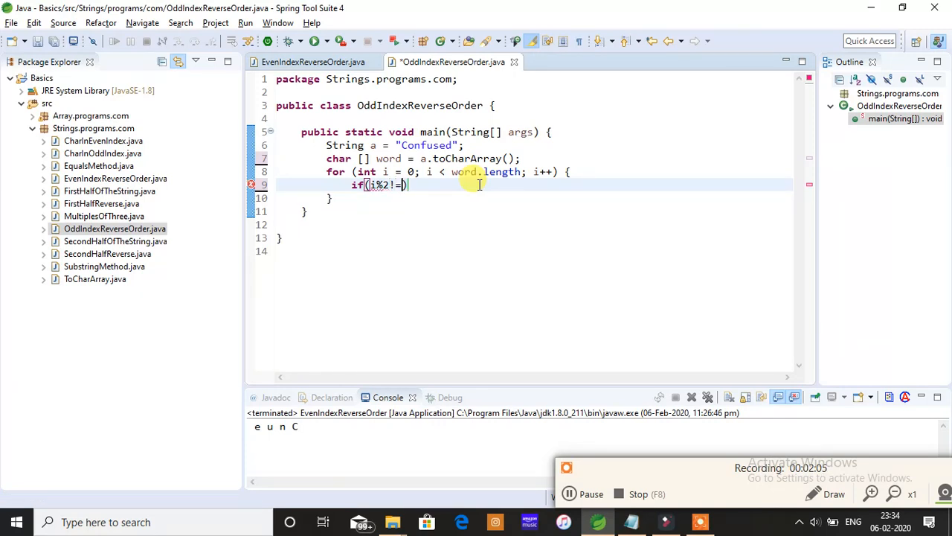
{"action": "key", "text": "Enter"}
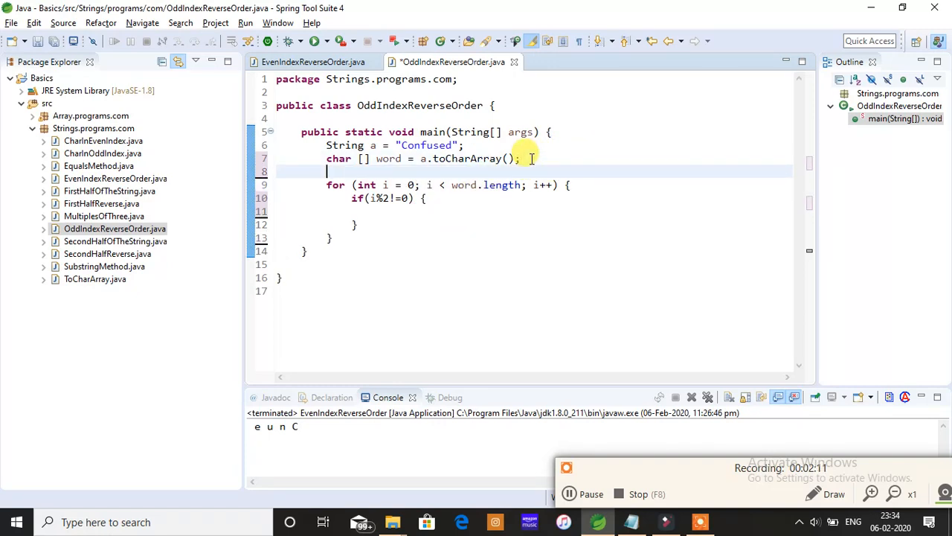
Step: Declare char[] result of size word.length/2 and a counter int k = 0
{"action": "type", "text": "char[]"}
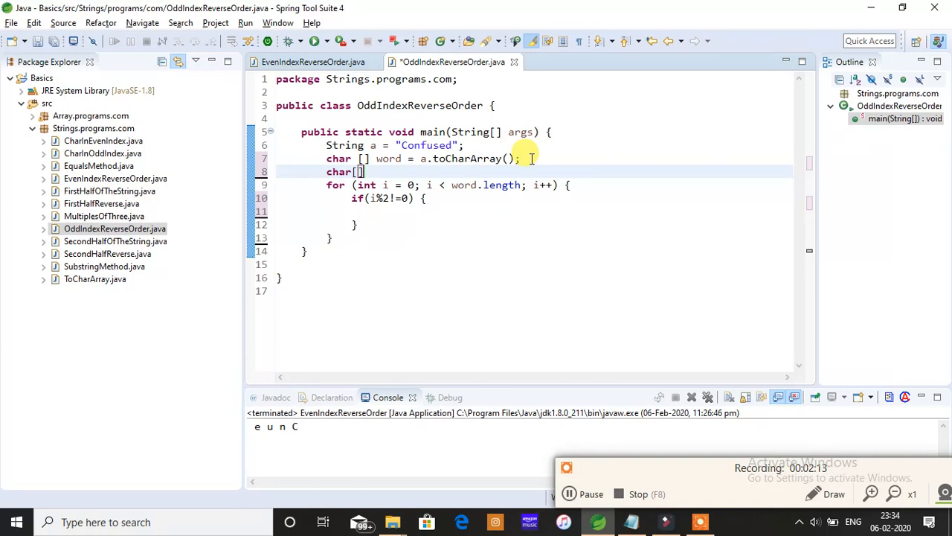
{"action": "type", "text": "result = new"}
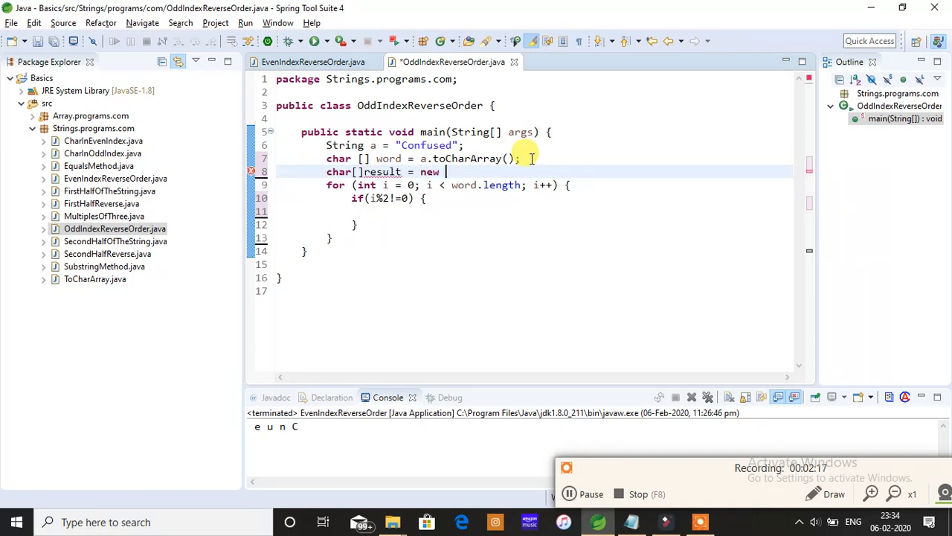
{"action": "type", "text": "char[w"}
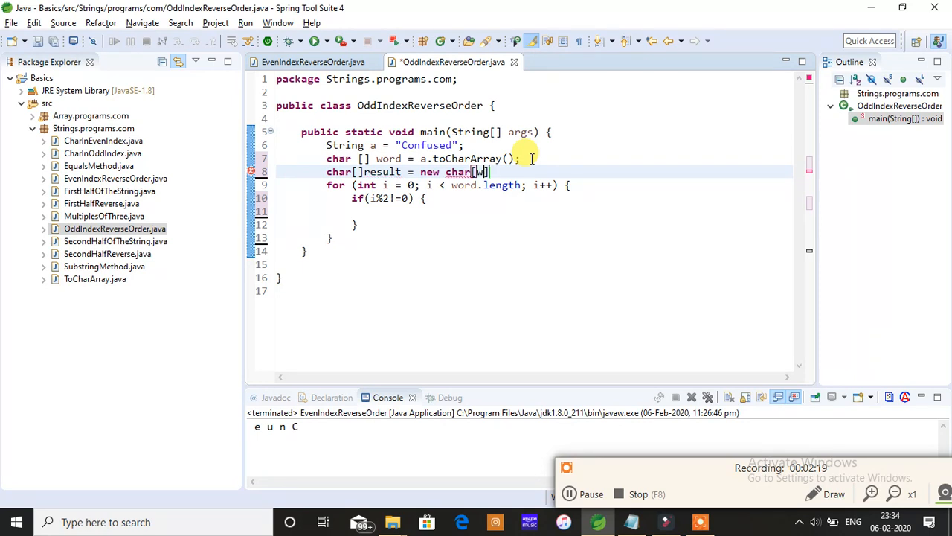
{"action": "type", "text": "ord"}
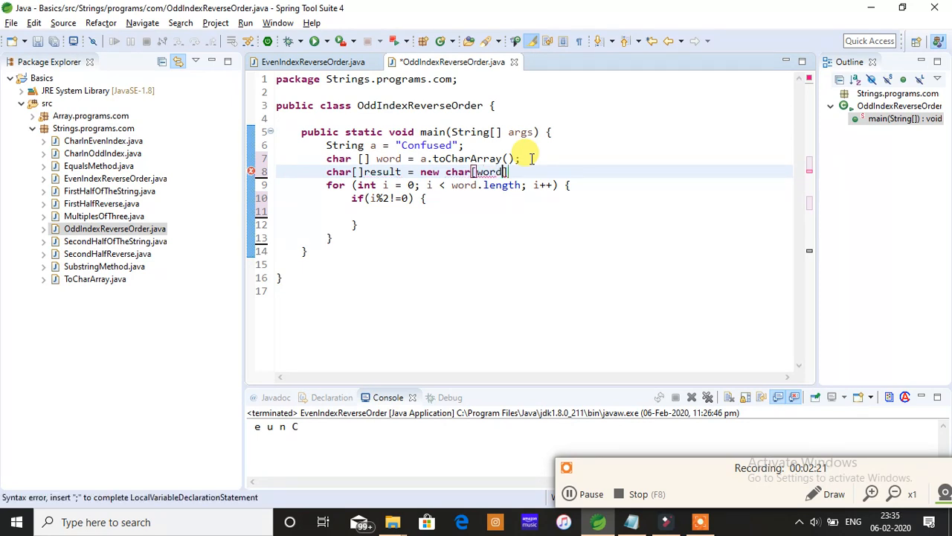
{"action": "type", "text": ".length"}
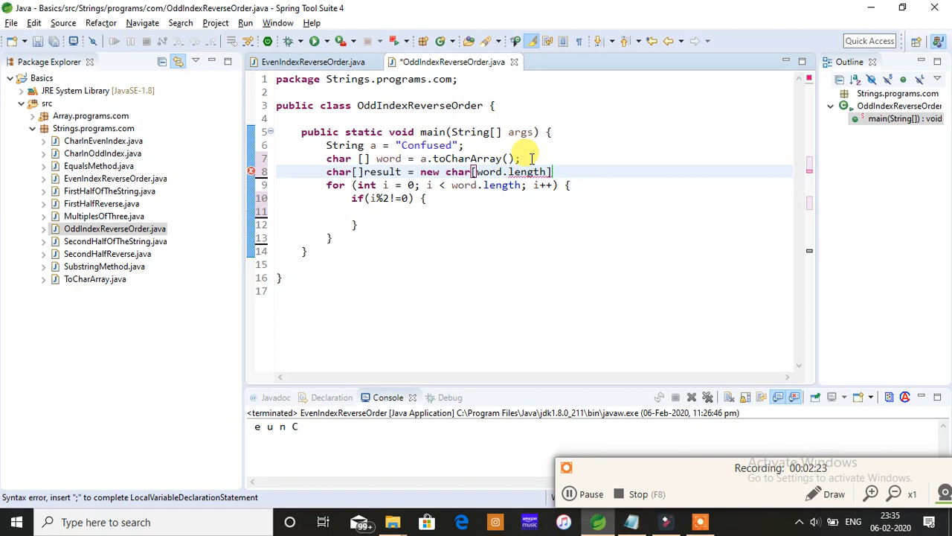
{"action": "type", "text": "/2];"}
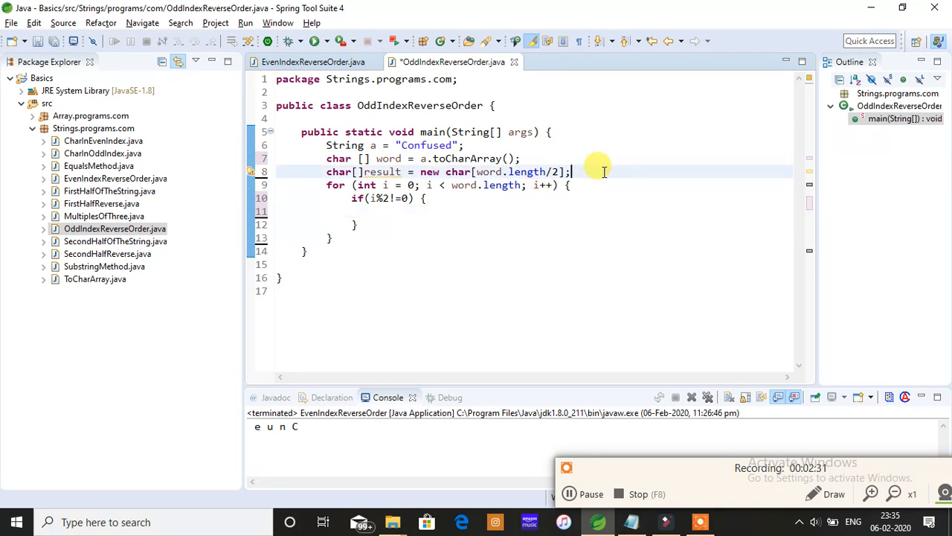
{"action": "type", "text": "int k ="}
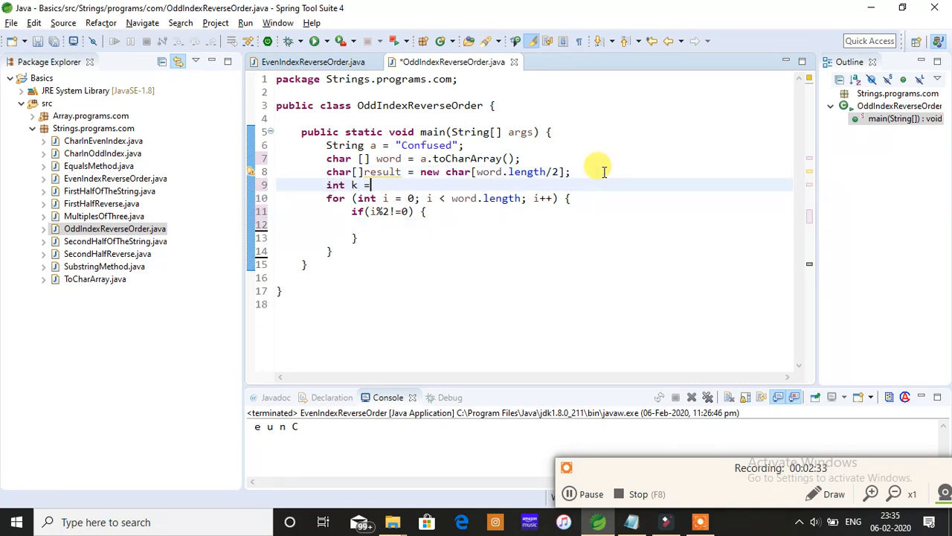
{"action": "type", "text": "0;"}
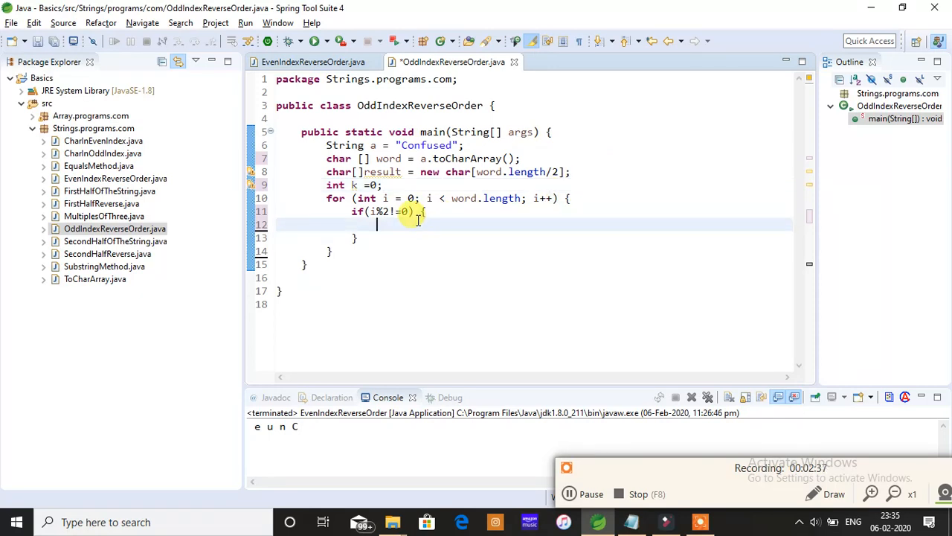
Step: Inside the if block, assign result[k] = word[i]
{"action": "type", "text": "result["}
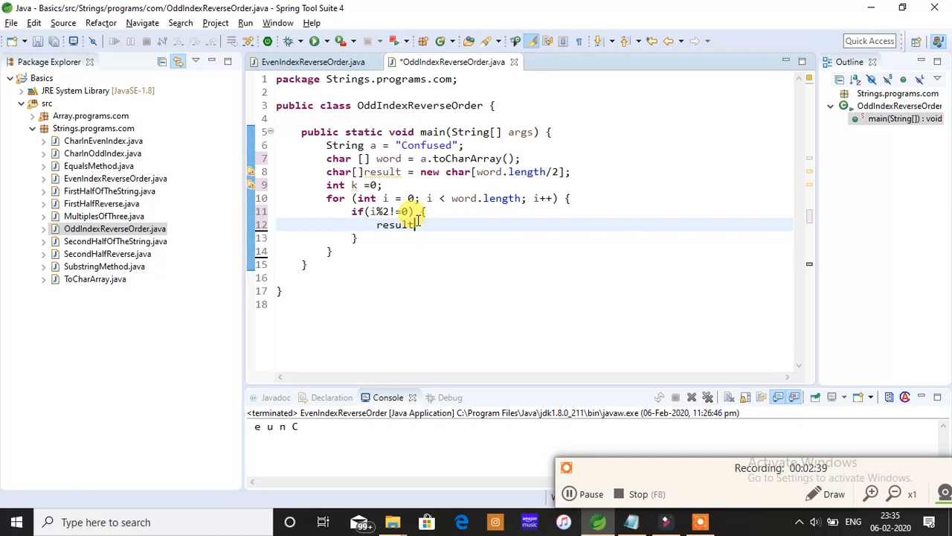
{"action": "type", "text": "[k] ="}
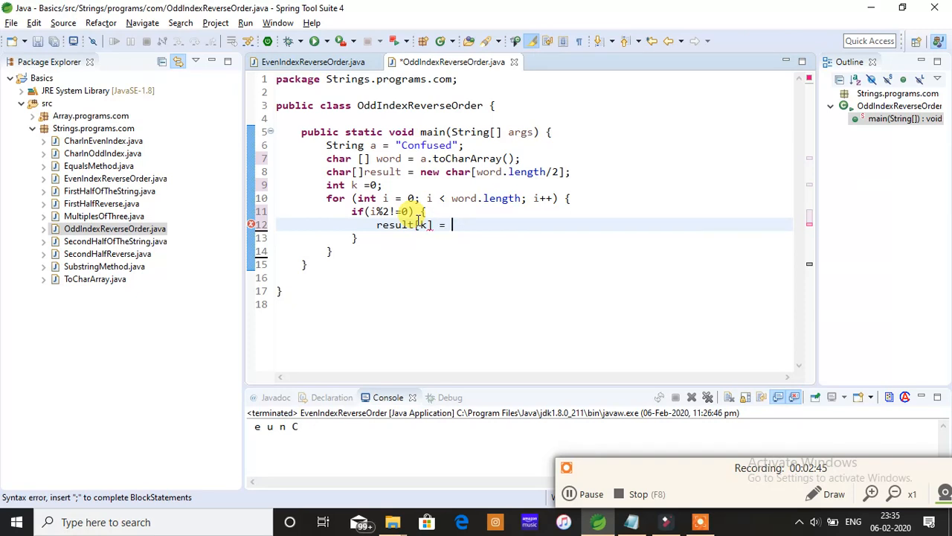
{"action": "type", "text": "word"}
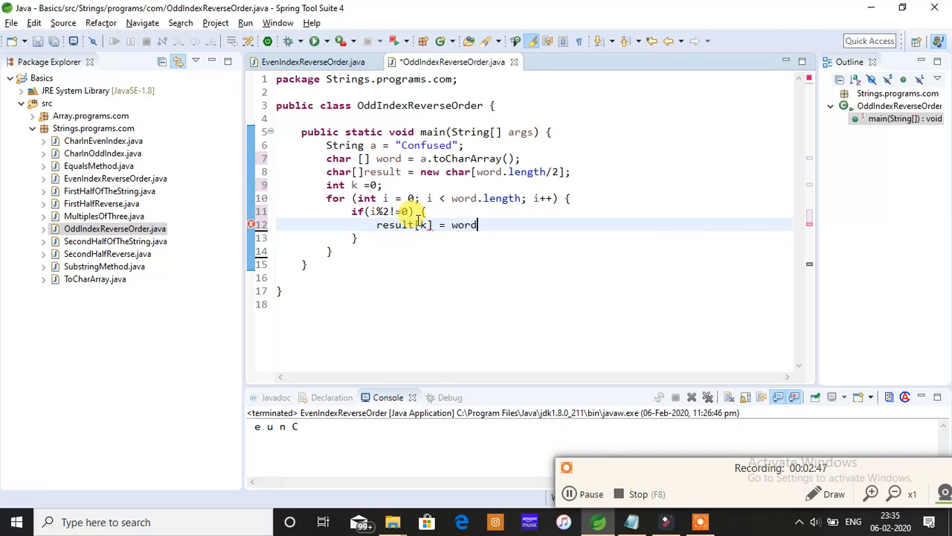
{"action": "type", "text": "[i]"}
{"action": "type", "text": "k++"}
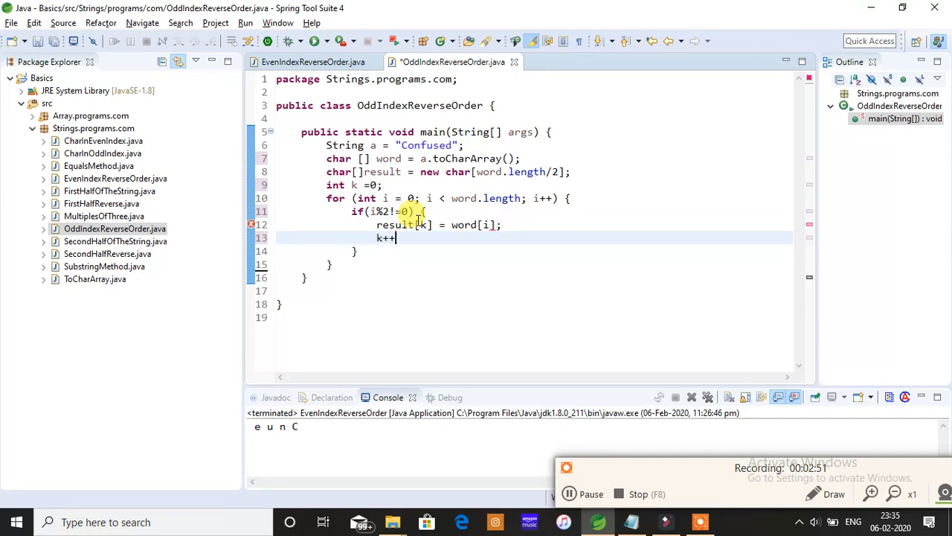
{"action": "type", "text": ";"}
{"action": "type", "text": "//"}
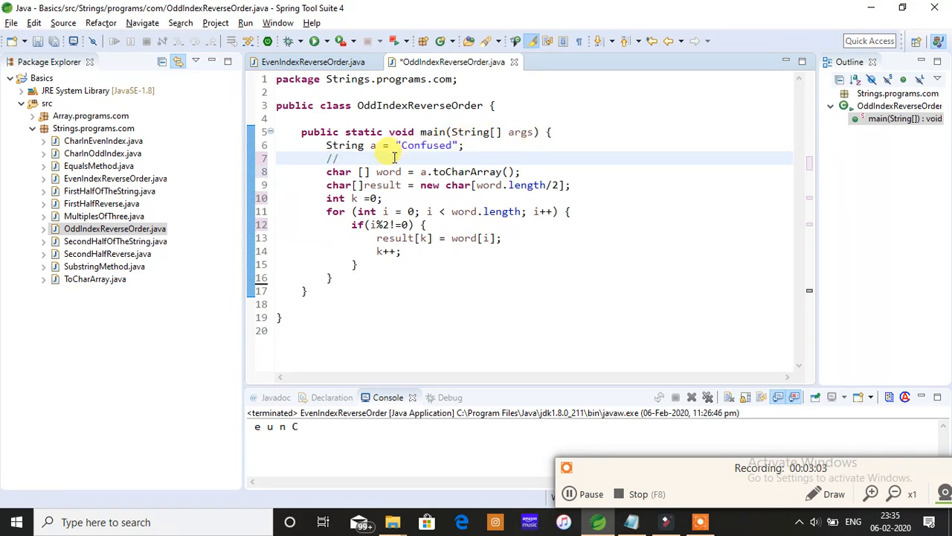
Step: Type the comment "o f s d" and start a second "//" comment line below it
{"action": "type", "text": "o"}
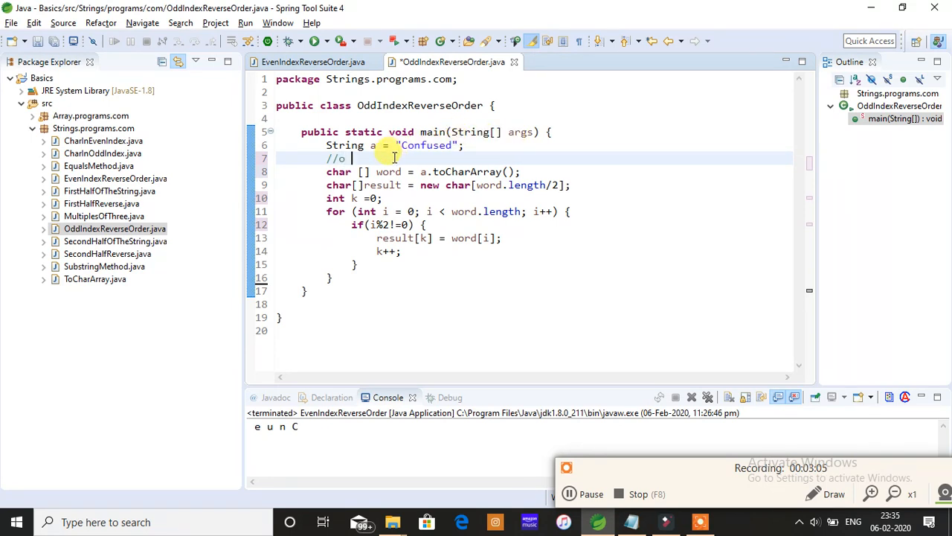
{"action": "type", "text": "f"}
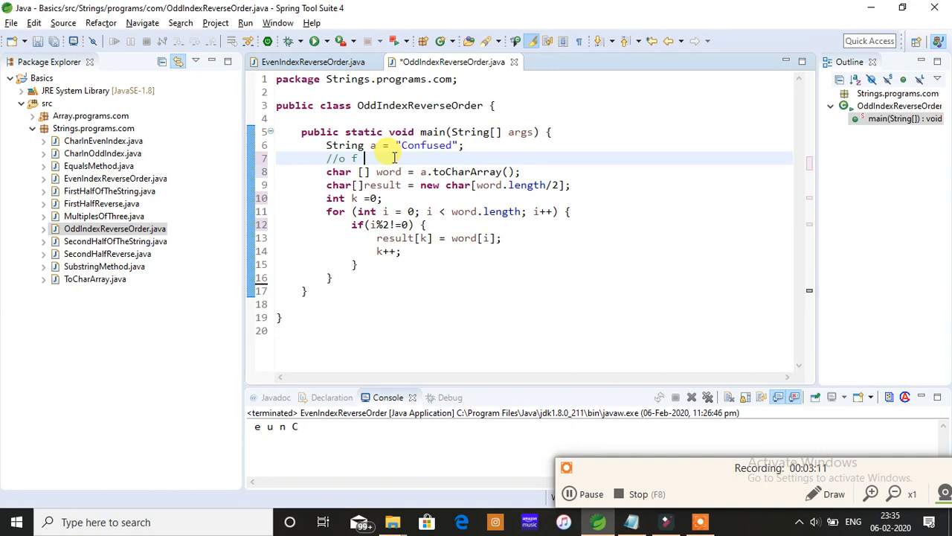
{"action": "type", "text": "s"}
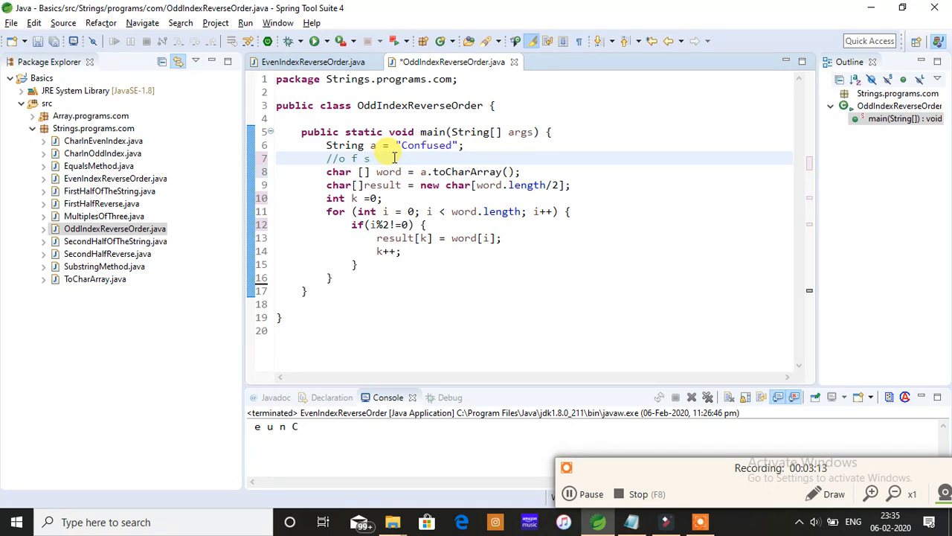
{"action": "type", "text": "d"}
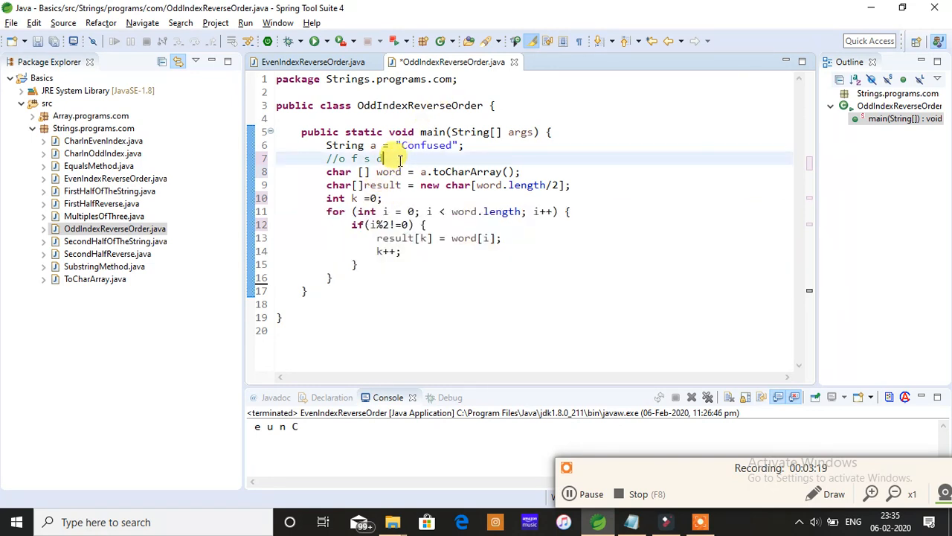
{"action": "key", "text": "Return"}
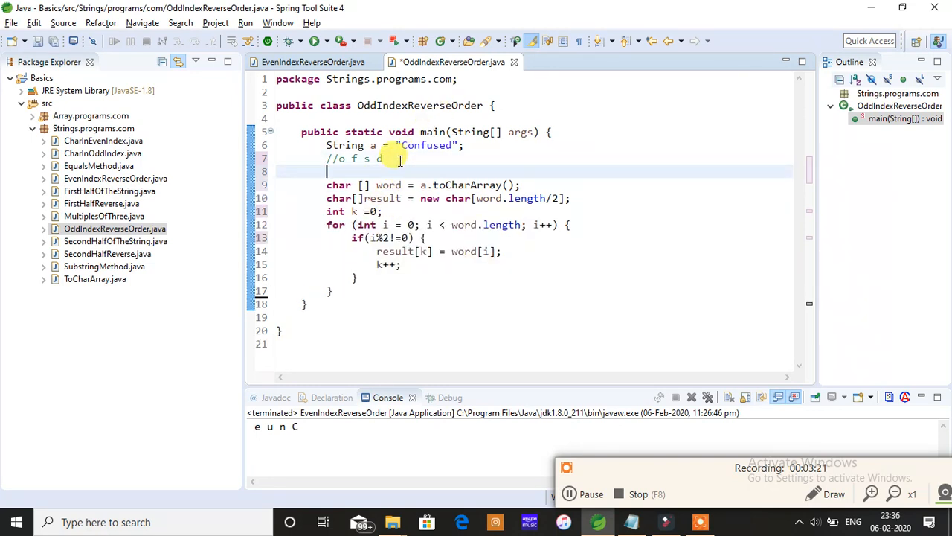
{"action": "type", "text": "// d s"}
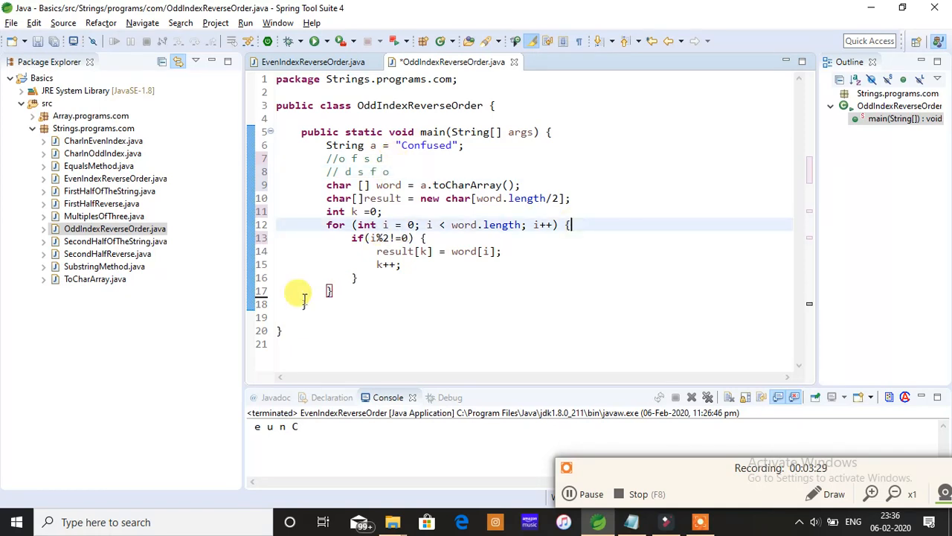
Step: Write a for loop from result.length-1 down to i>=0 printing " " + result[i]
{"action": "type", "text": "for (int i = 0; i >; i++) {"}
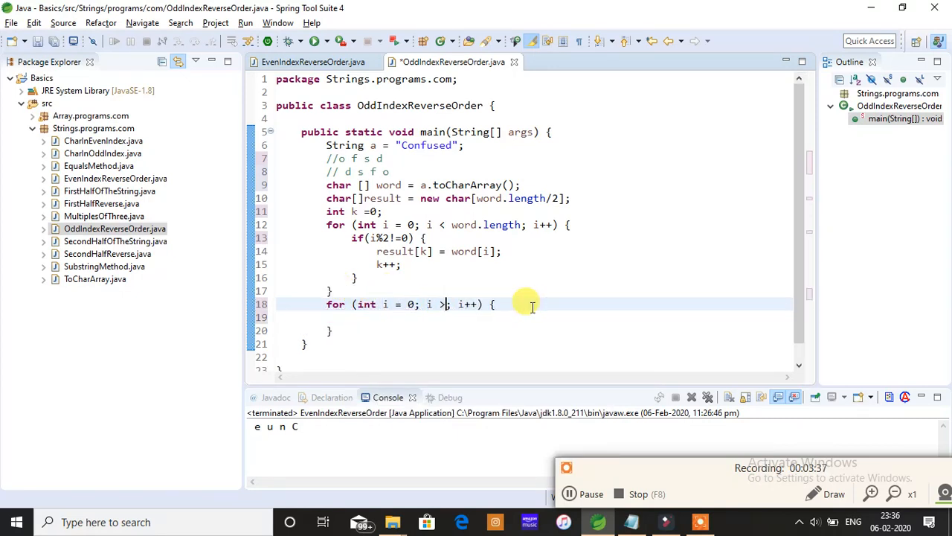
{"action": "type", "text": "=0"}
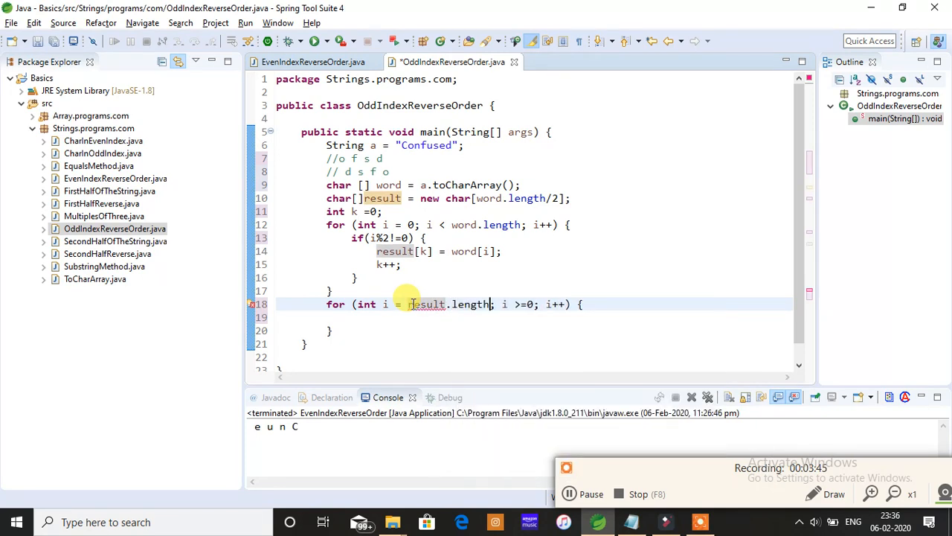
{"action": "type", "text": "-1"}
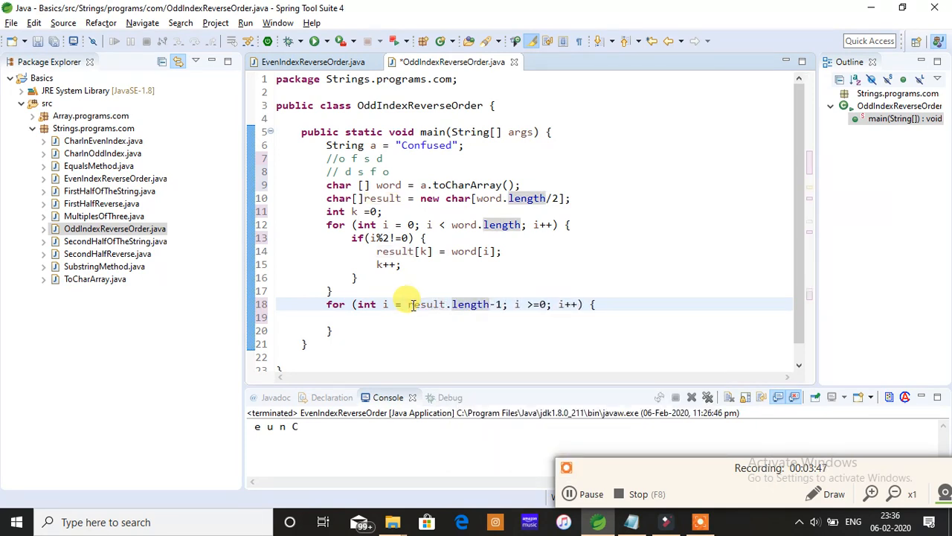
{"action": "type", "text": "sy"}
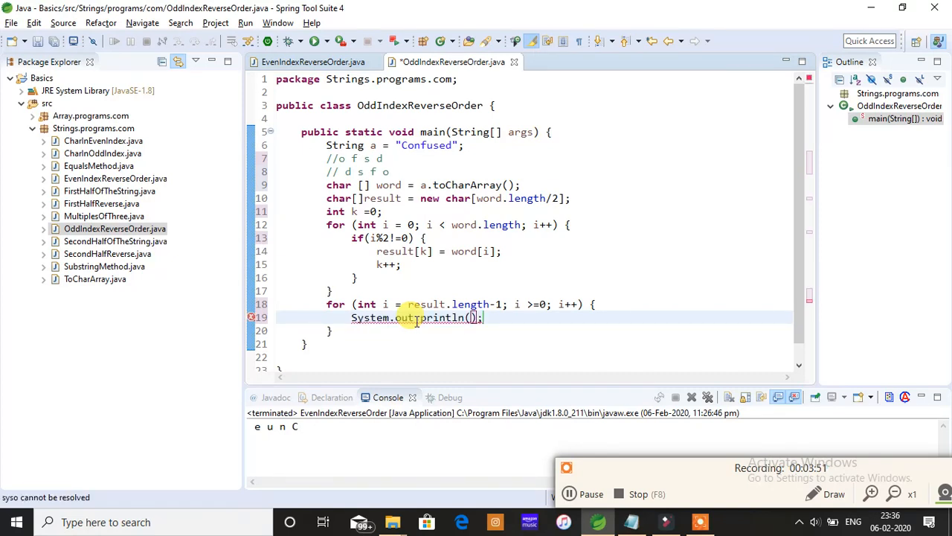
{"action": "type", "text": "\"\""}
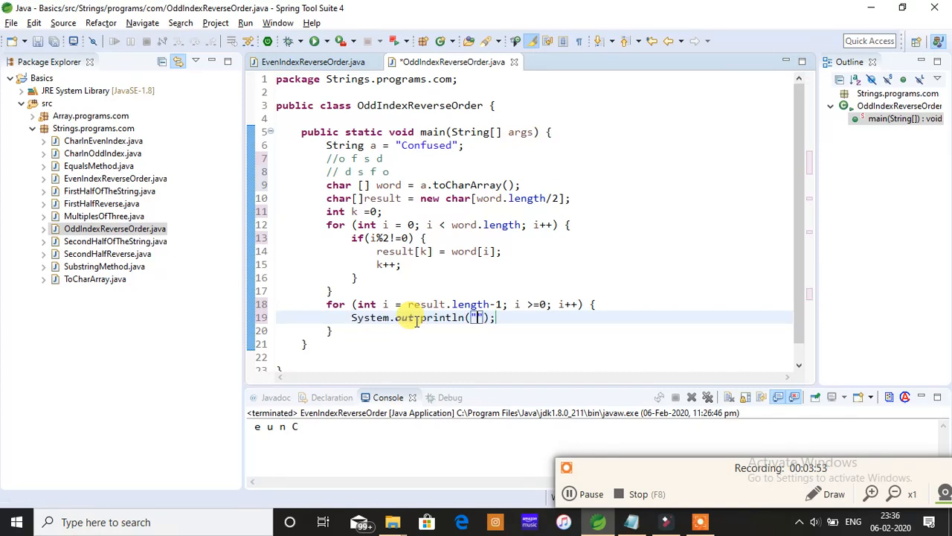
{"action": "type", "text": "\" +"}
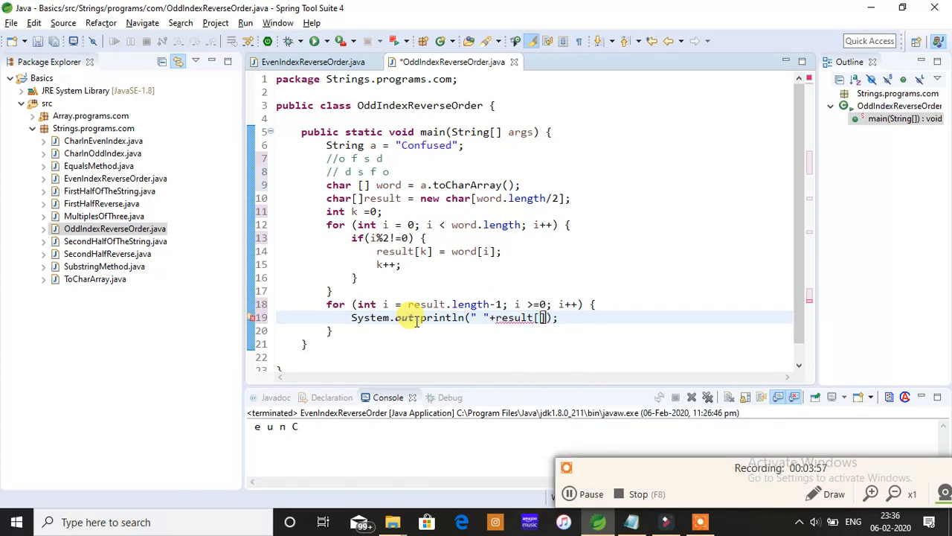
{"action": "type", "text": "i"}
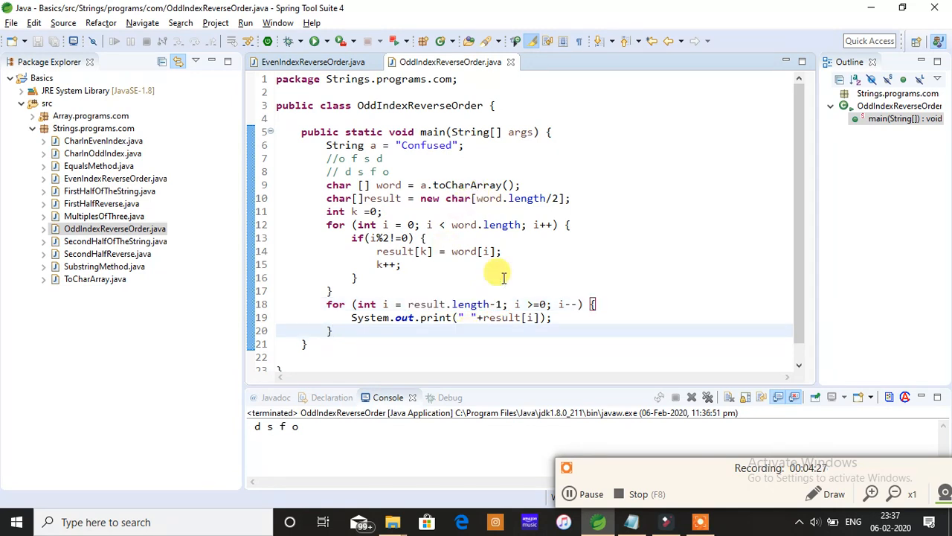
Step: Inspect the reverse printing loop, confirming the output d s f o
{"action": "left_click", "coordinate": [504, 304]}
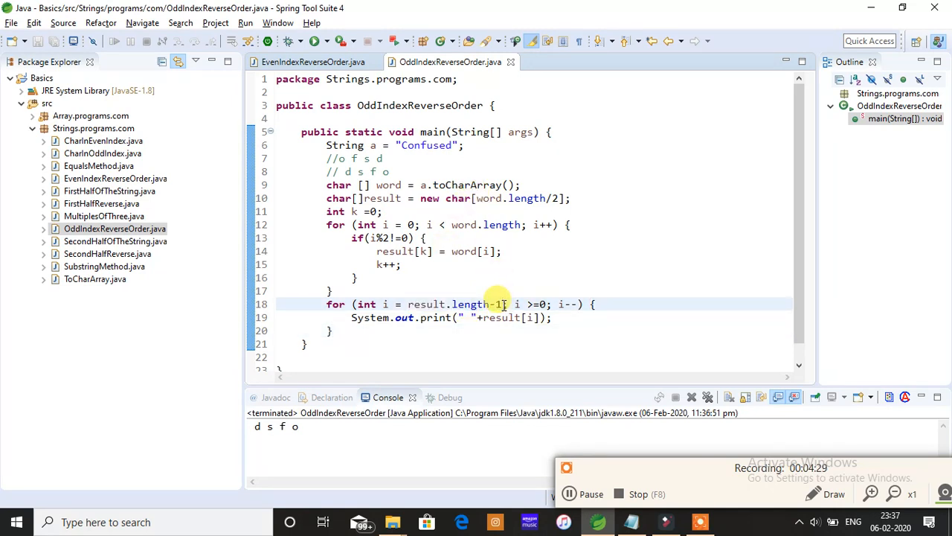
{"action": "mouse_move", "coordinate": [621, 251]}
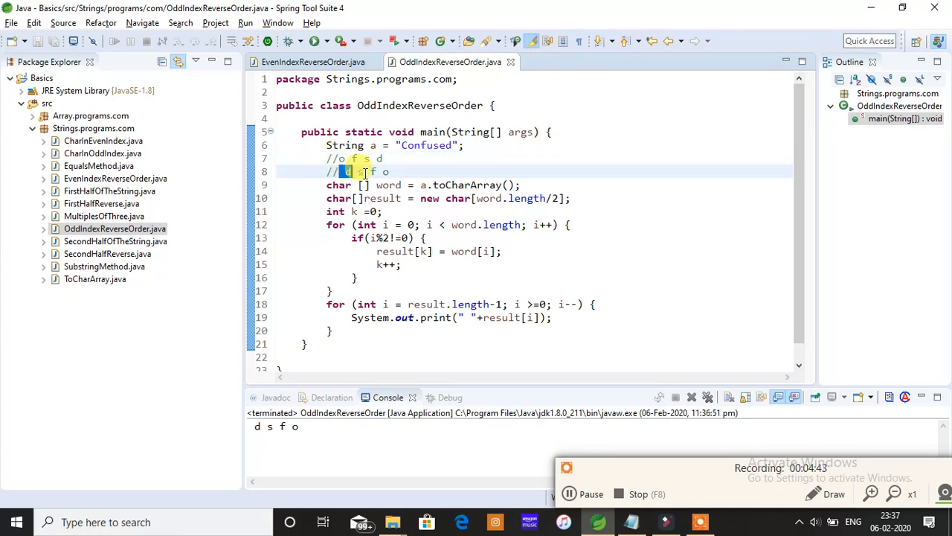
{"action": "left_click_drag", "start_coordinate": [326, 304], "coordinate": [334, 330]}
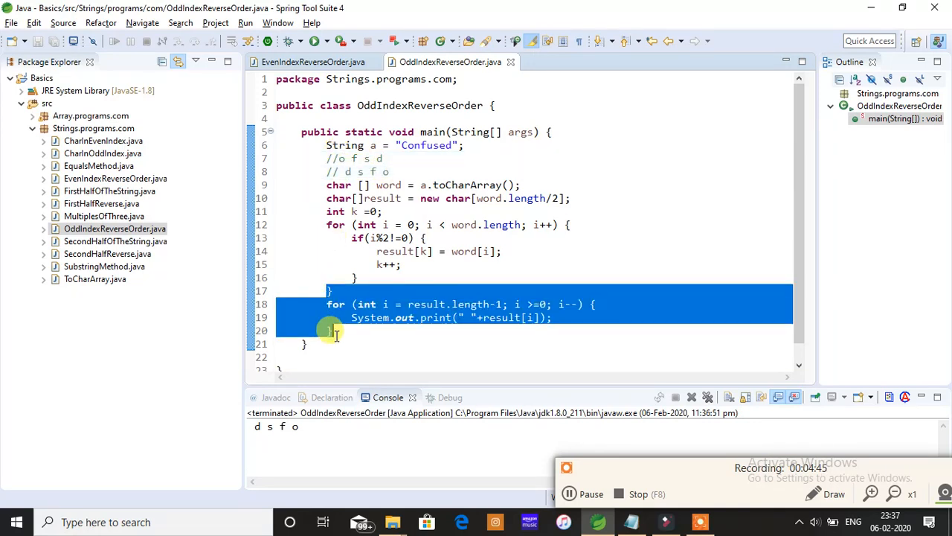
{"action": "left_click", "coordinate": [352, 356]}
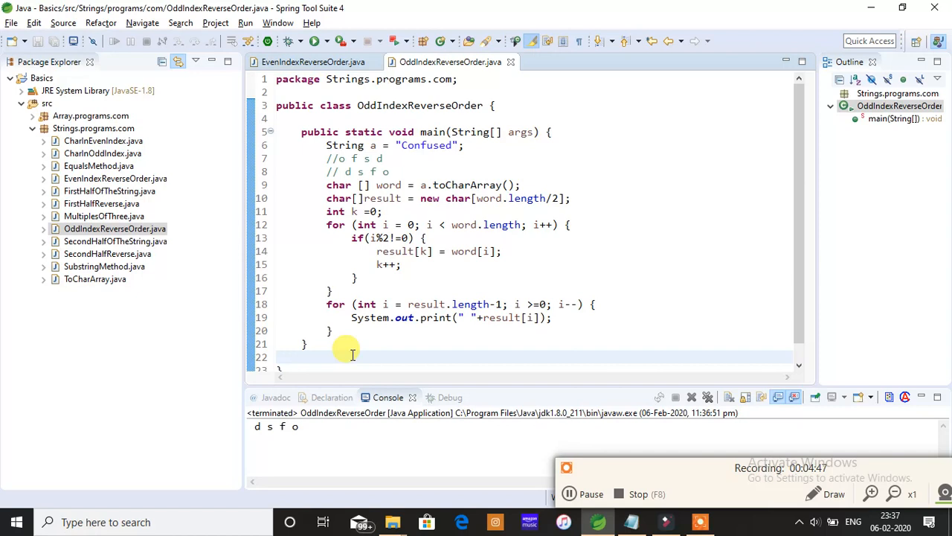